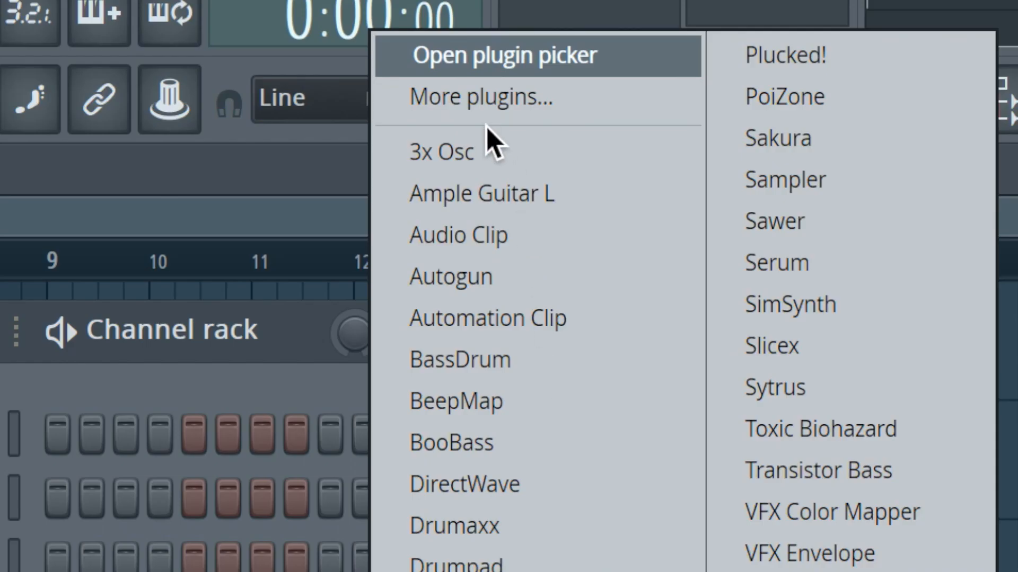
Step: Add a 3x Osc channel to the rack and open its lead melody in the piano roll
click(441, 151)
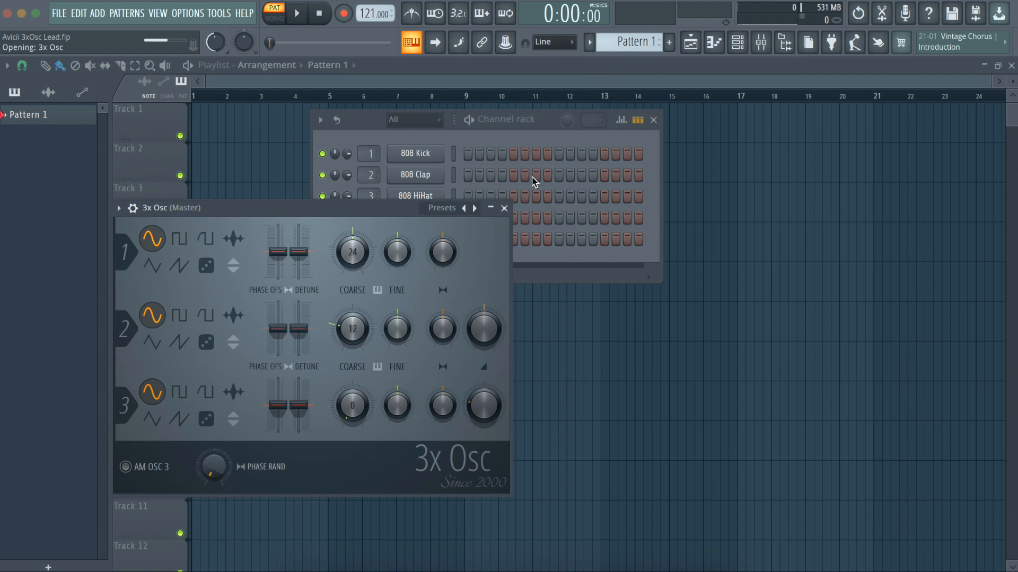
right_click(414, 217)
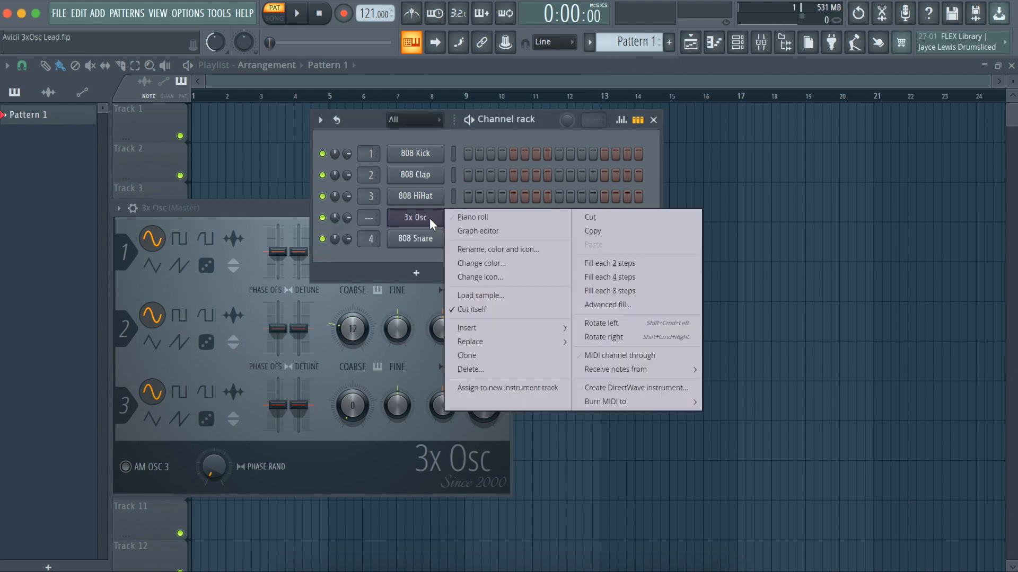
click(472, 218)
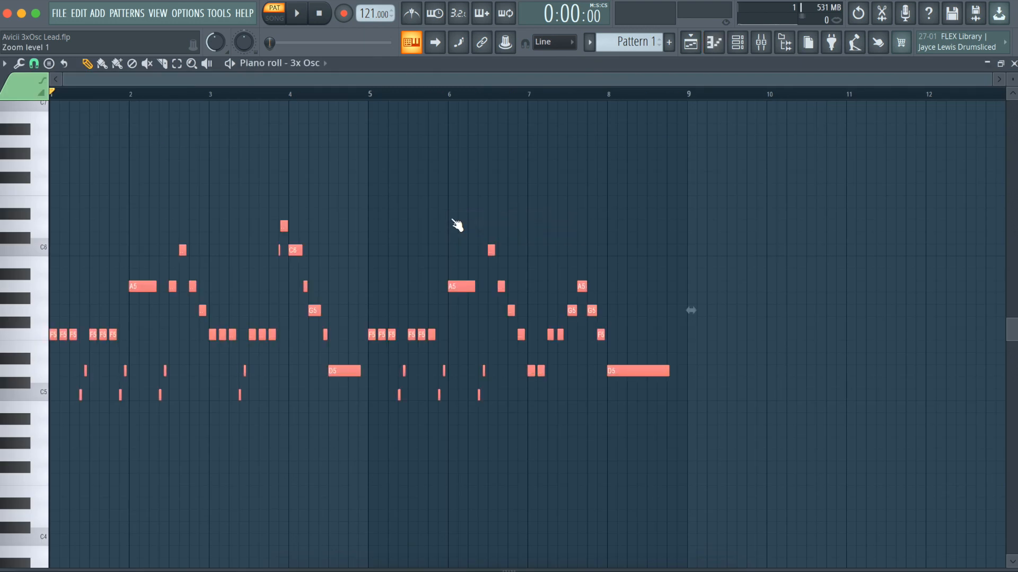
mouse_move(736, 42)
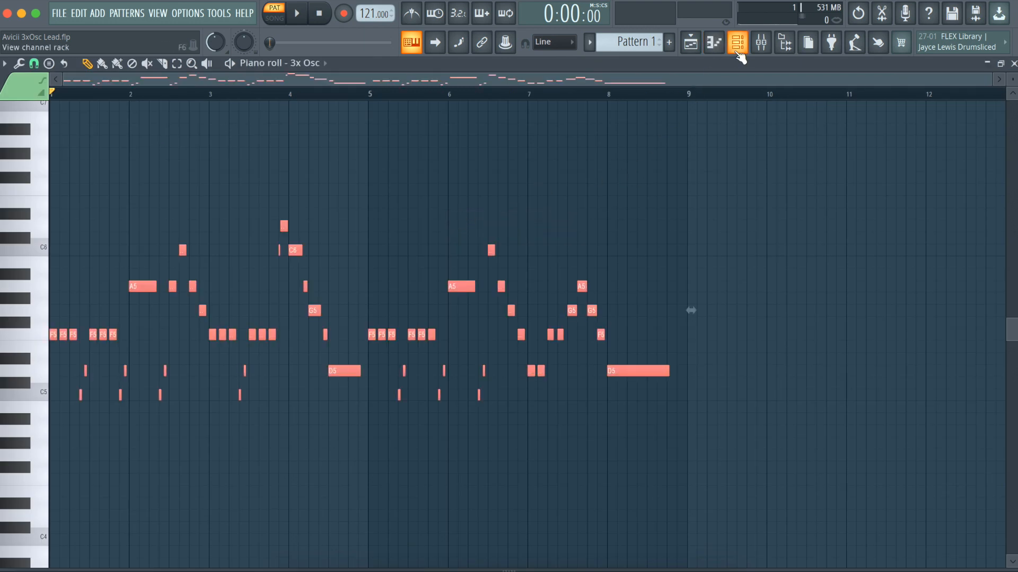
Step: Set oscillators 1 and 2 to square and 3 to rounded saw, coarse 12, 12, 24
click(736, 42)
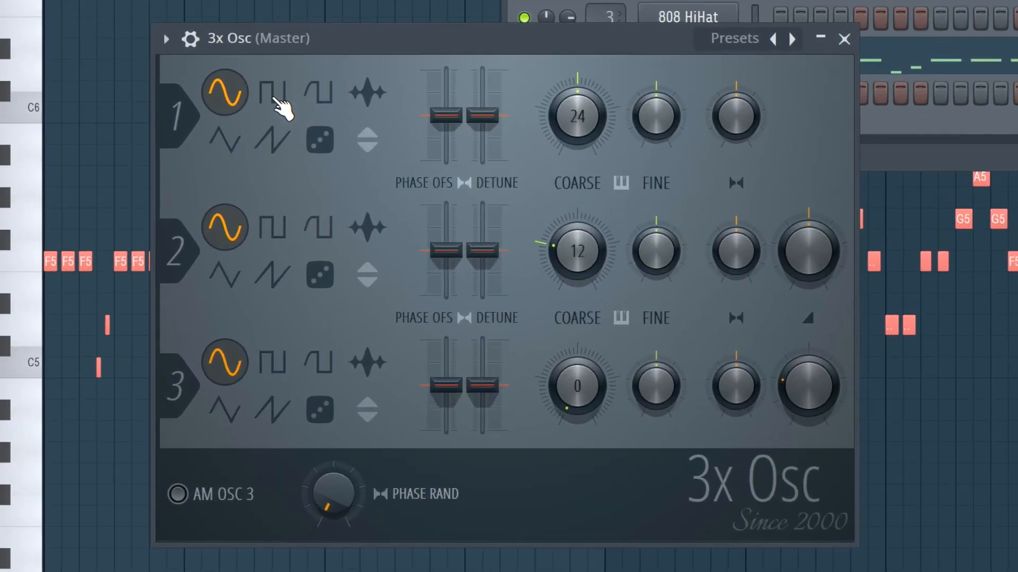
click(273, 91)
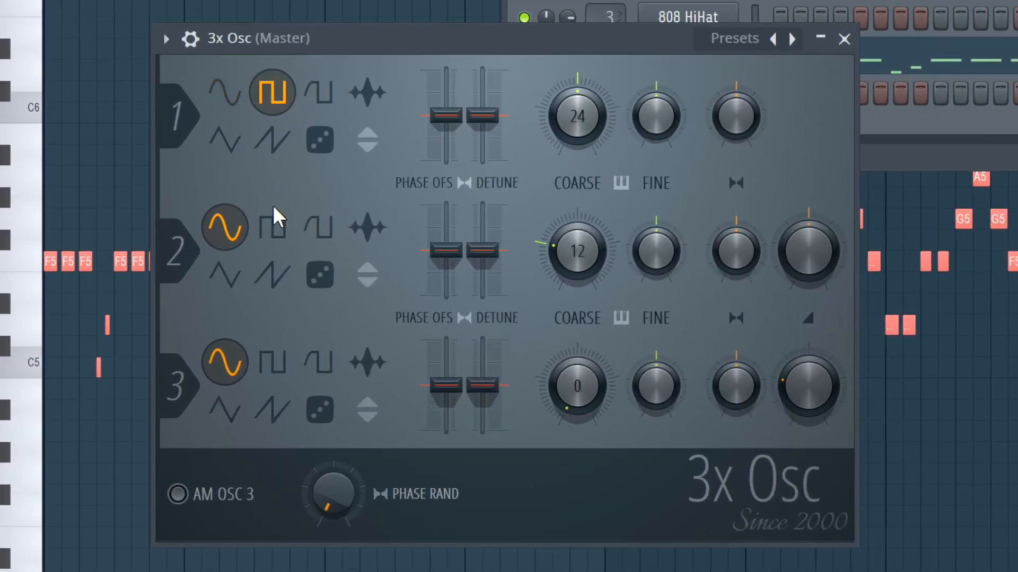
click(271, 226)
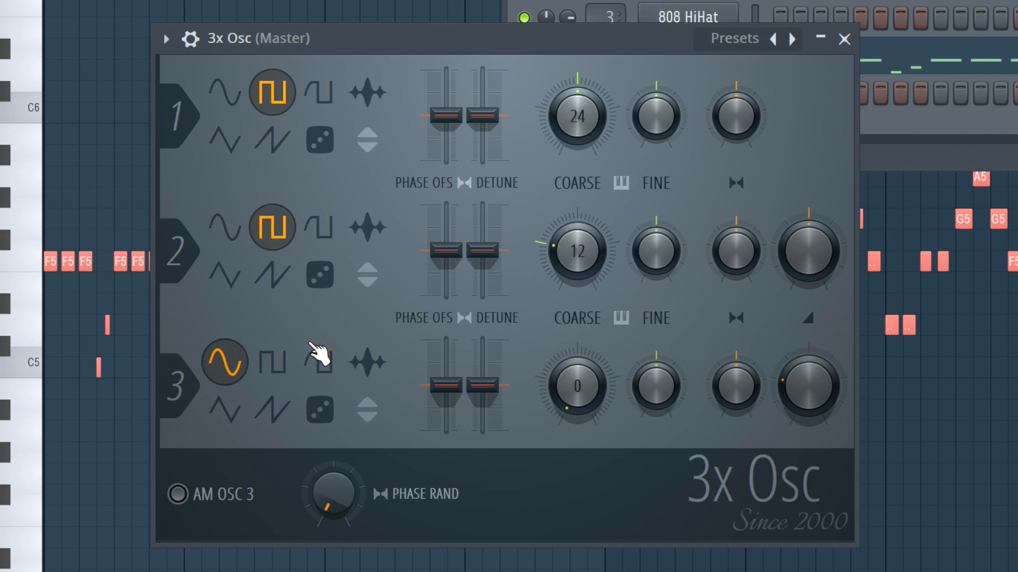
click(319, 362)
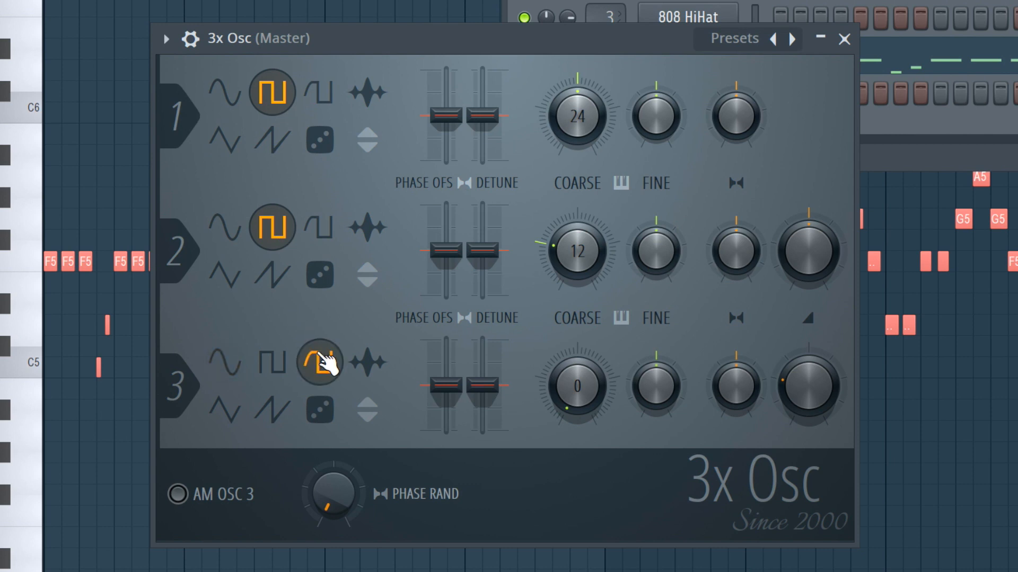
click(318, 362)
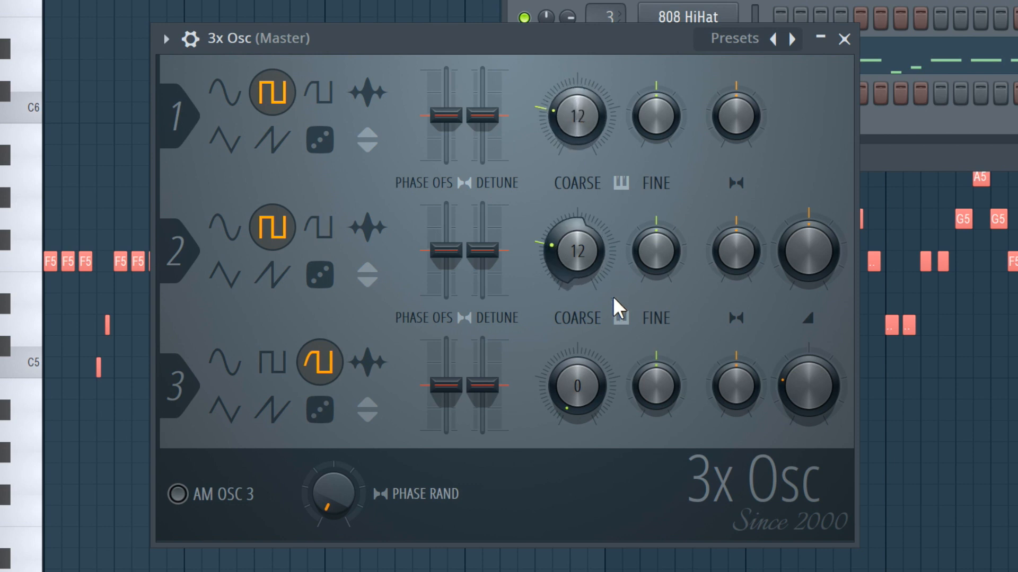
drag(575, 386, 575, 357)
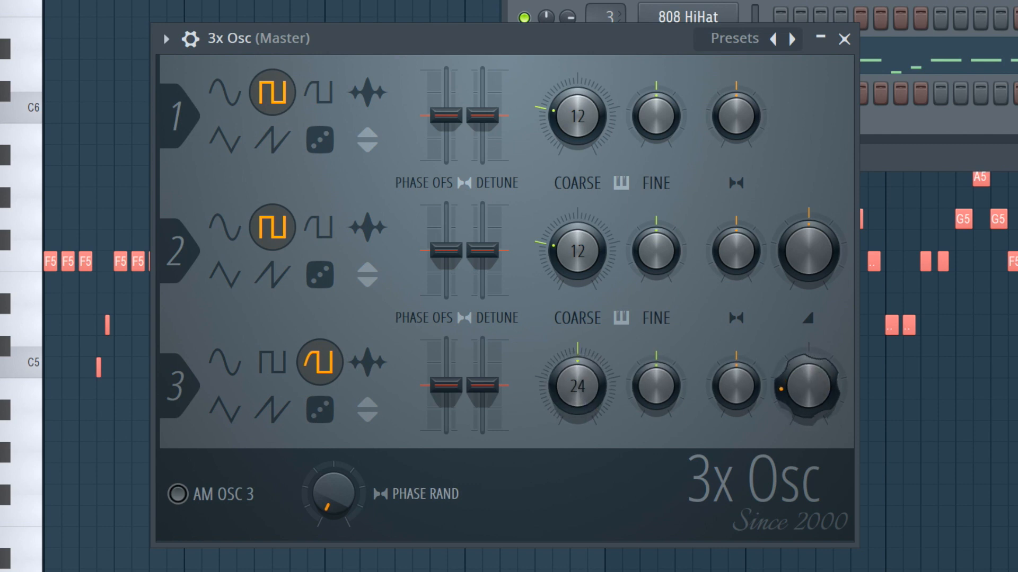
mouse_move(869, 84)
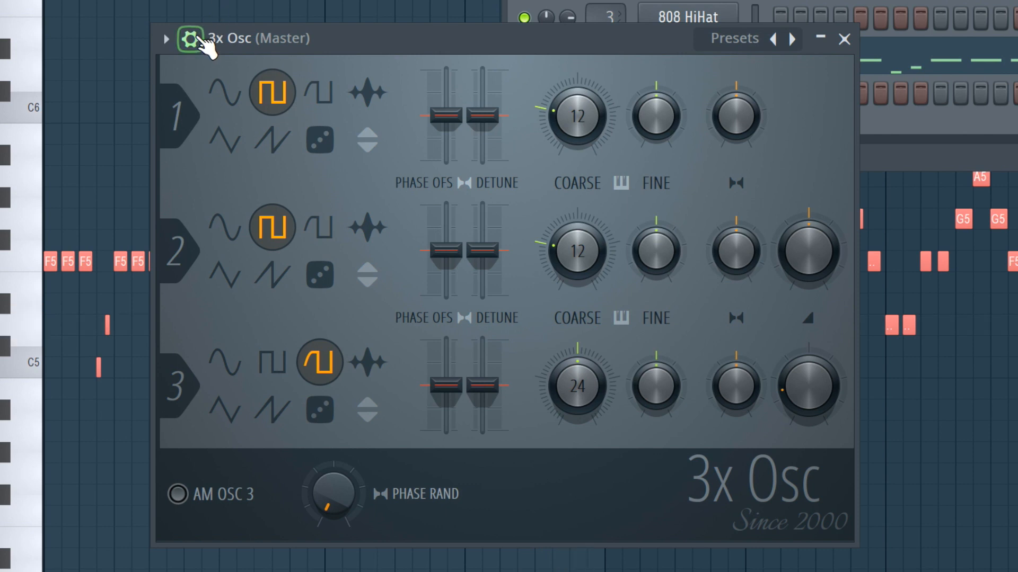
Step: Enable the Volume envelope in the 3x Osc Envelope/instrument settings for a short pluck
click(188, 38)
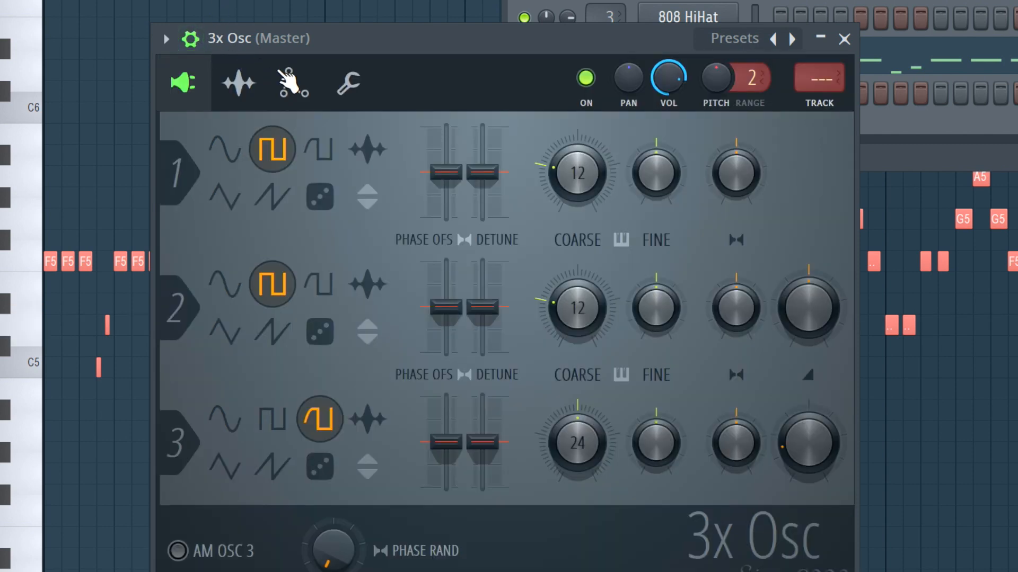
click(291, 83)
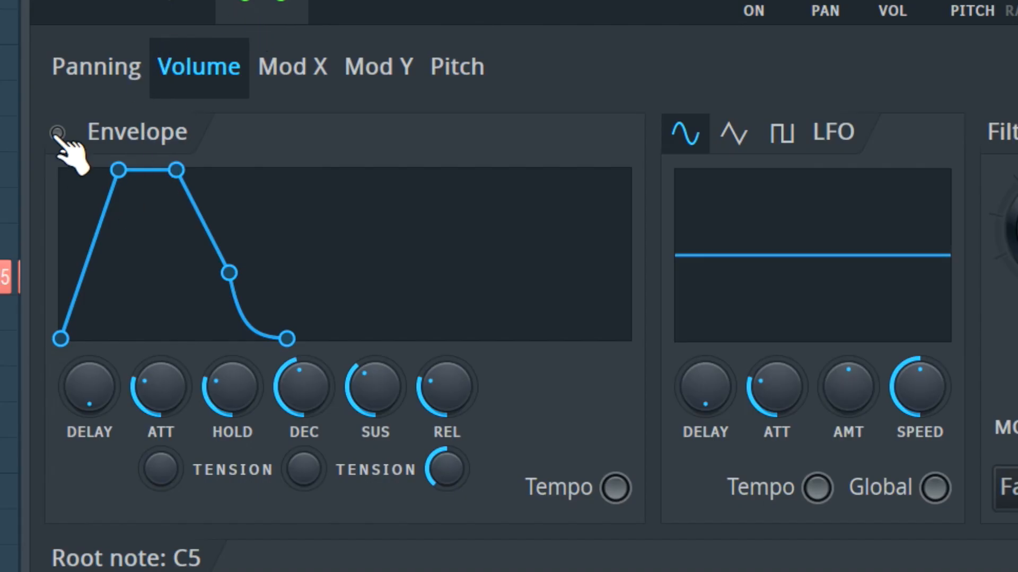
click(59, 134)
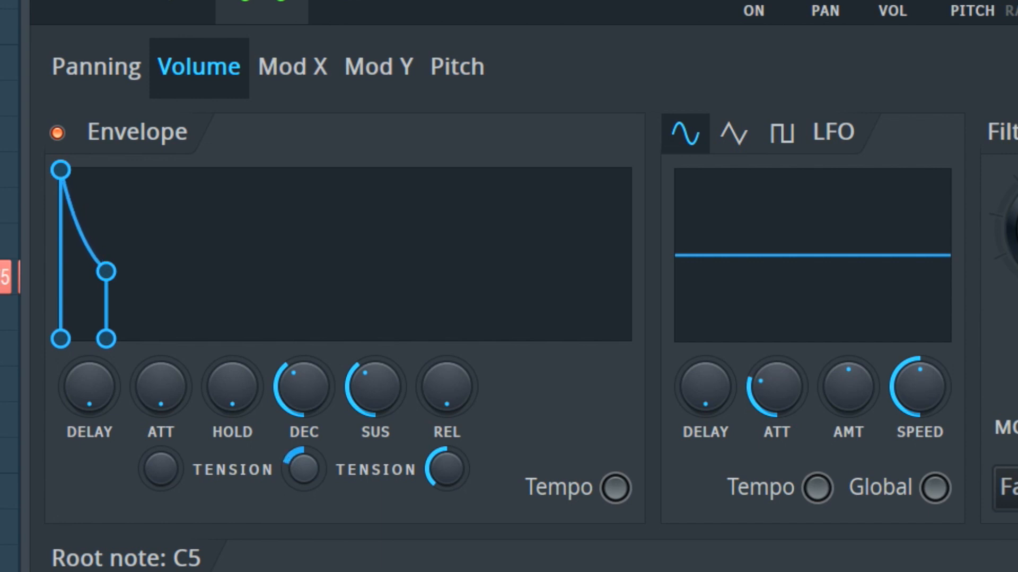
mouse_move(483, 308)
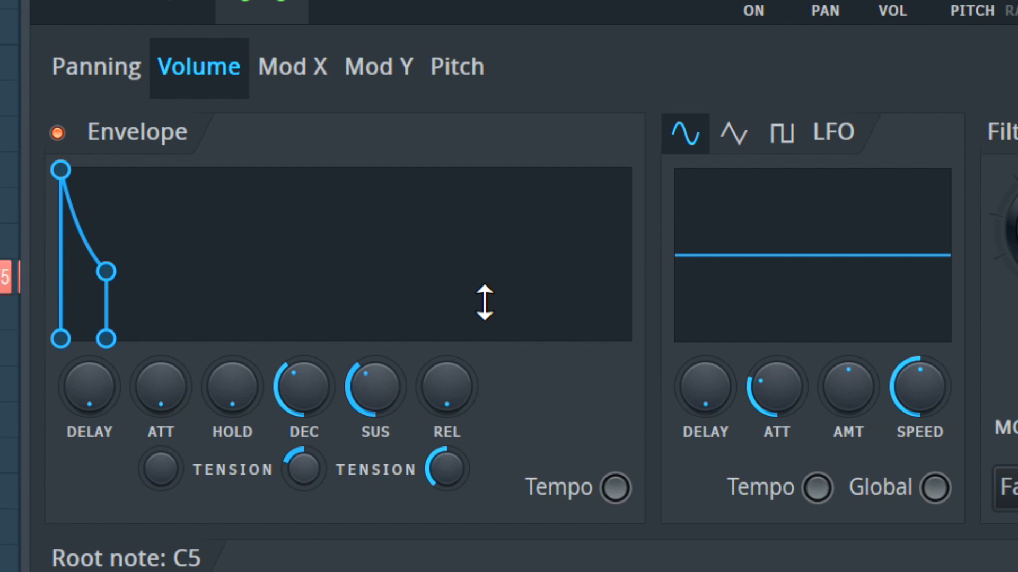
mouse_move(479, 83)
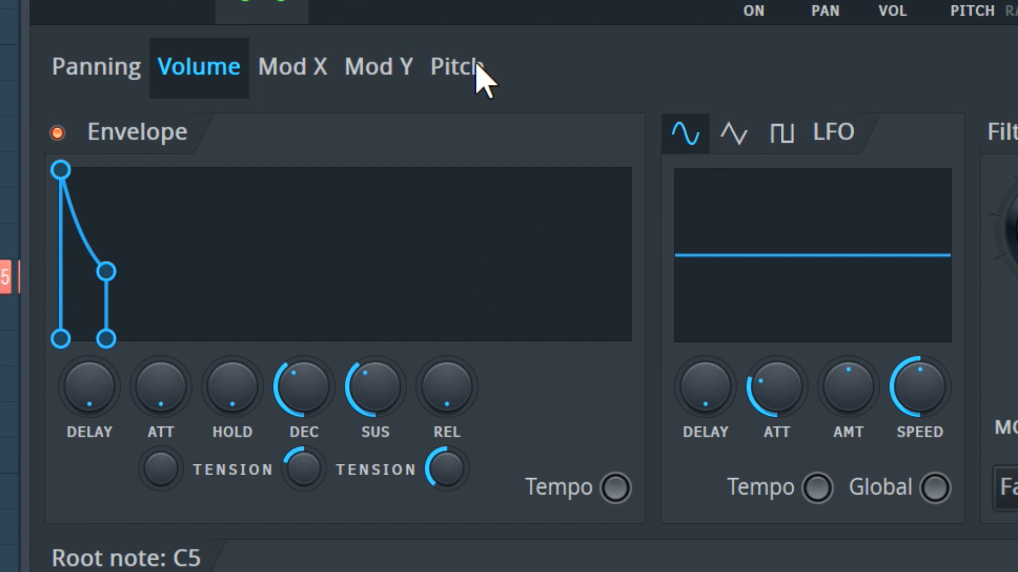
Step: Turn up the Pitch LFO attack so the vibrato fades in slowly
click(457, 66)
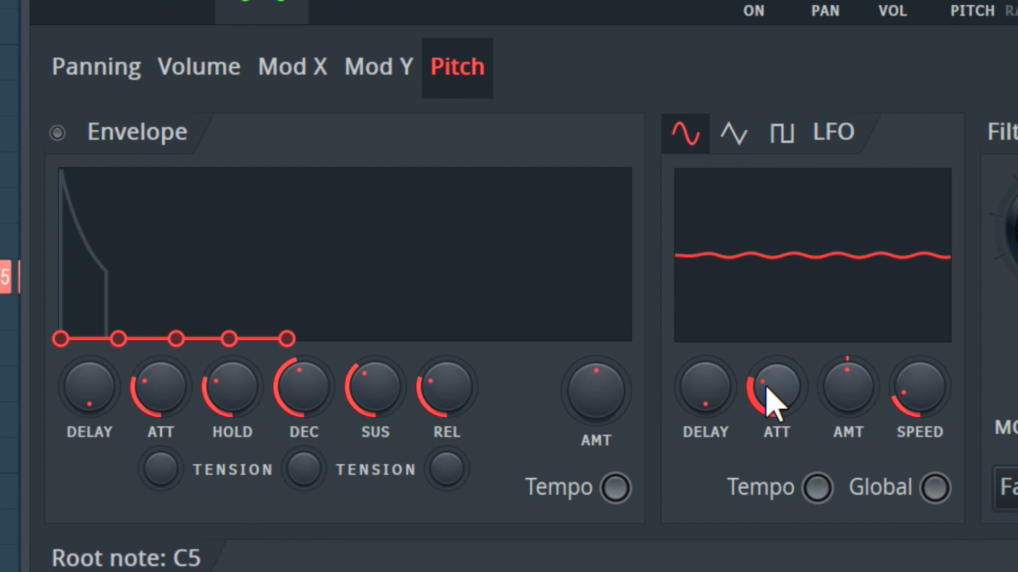
drag(776, 393, 775, 357)
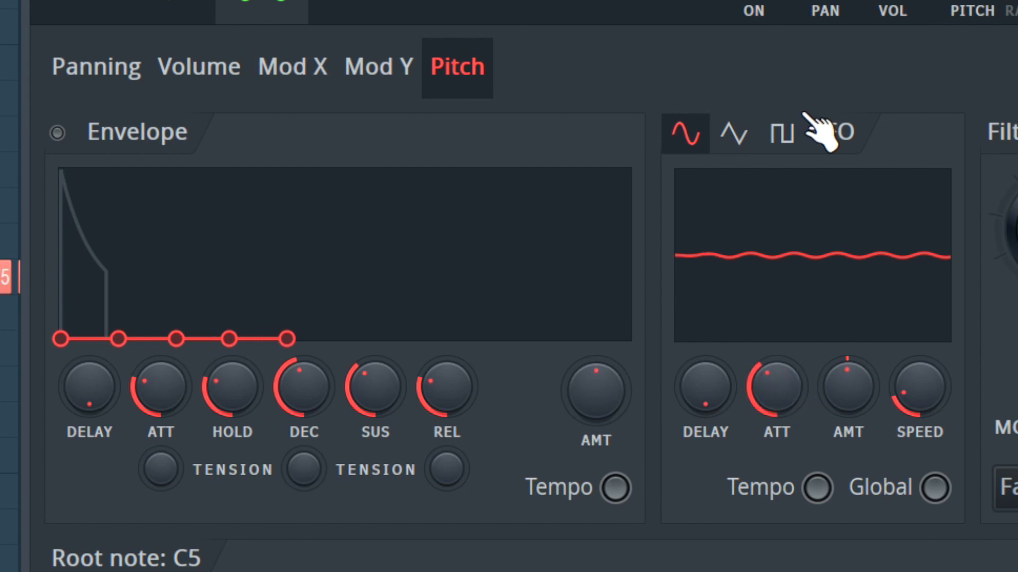
mouse_move(822, 109)
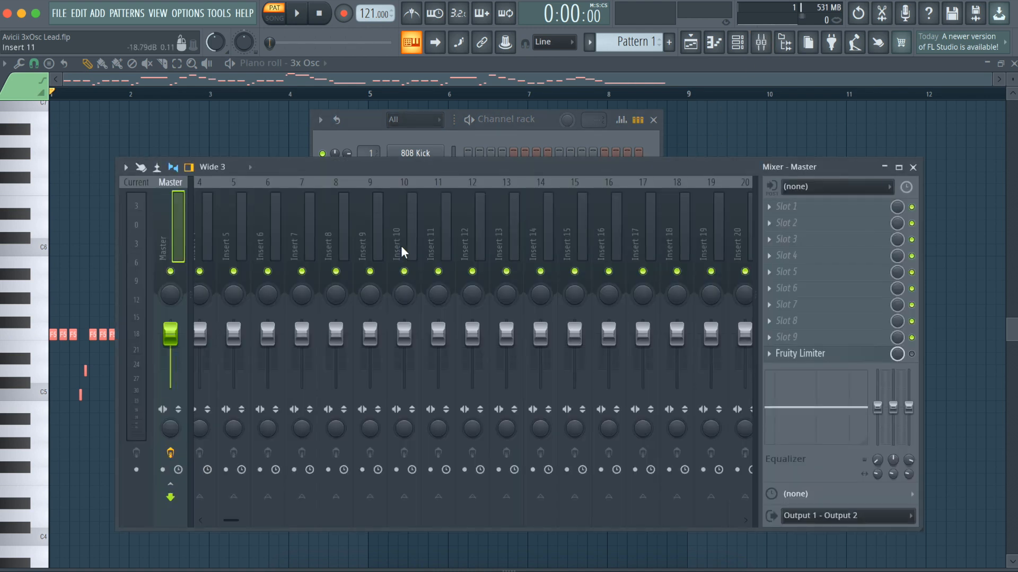
Step: Route the 3x Osc channel to mixer insert 10 and load Fruity Blood Overdrive
right_click(402, 240)
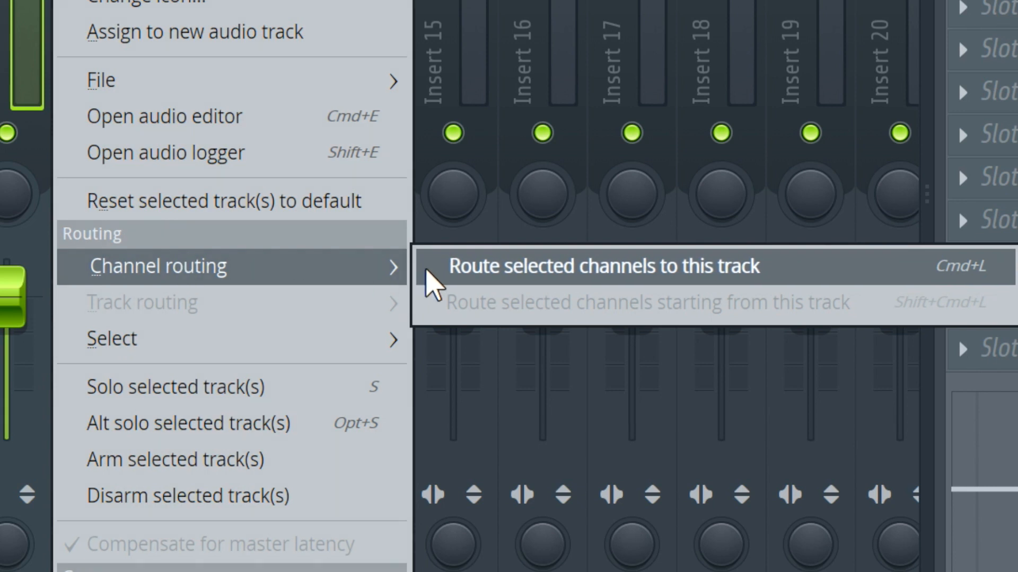
click(602, 267)
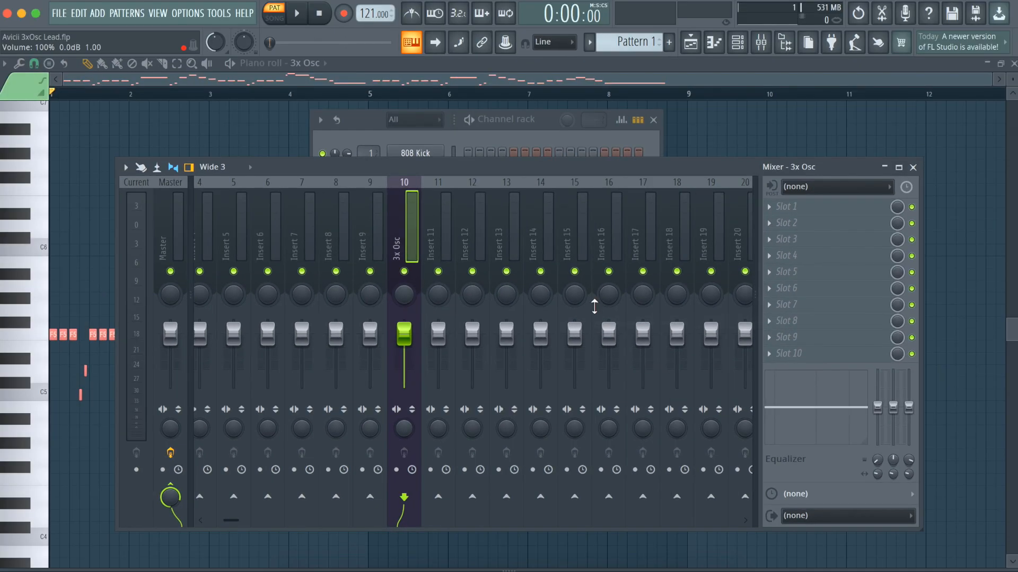
click(786, 239)
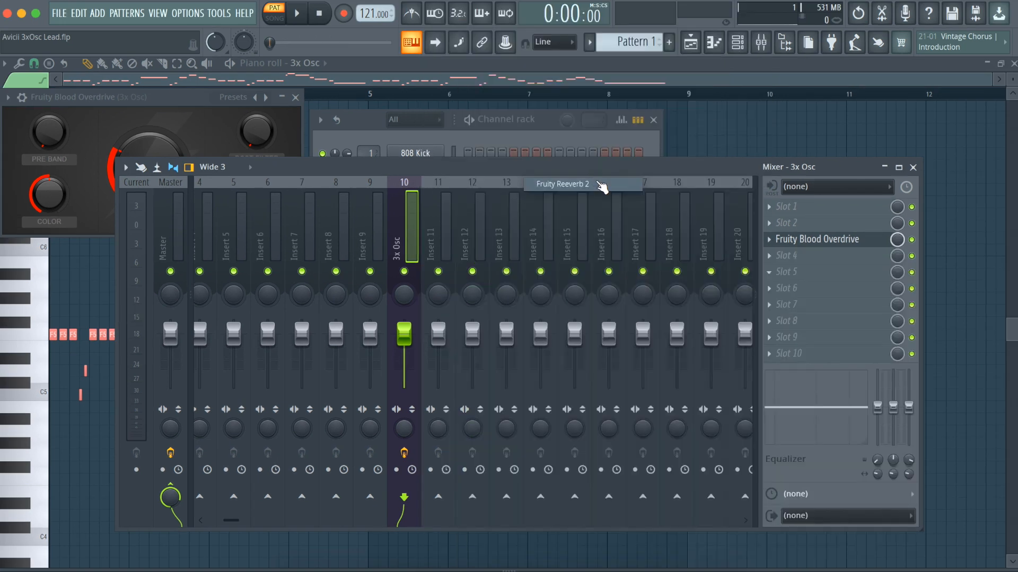
Step: Load Fruity Reeverb 2 on the 3x Osc insert and close its window
click(561, 184)
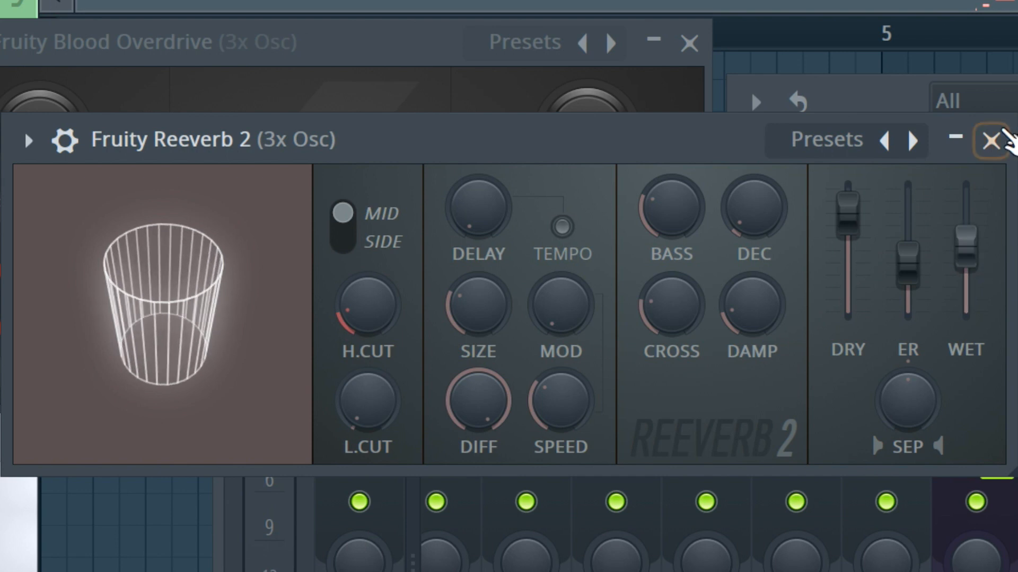
click(987, 139)
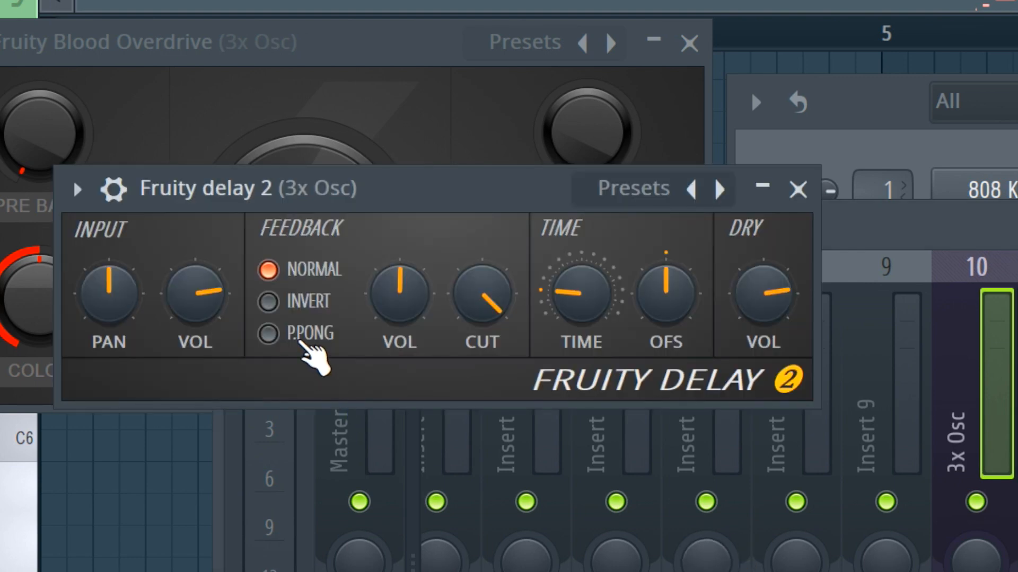
Step: Switch Fruity Delay 2 feedback to ping-pong and close the delay window
click(268, 335)
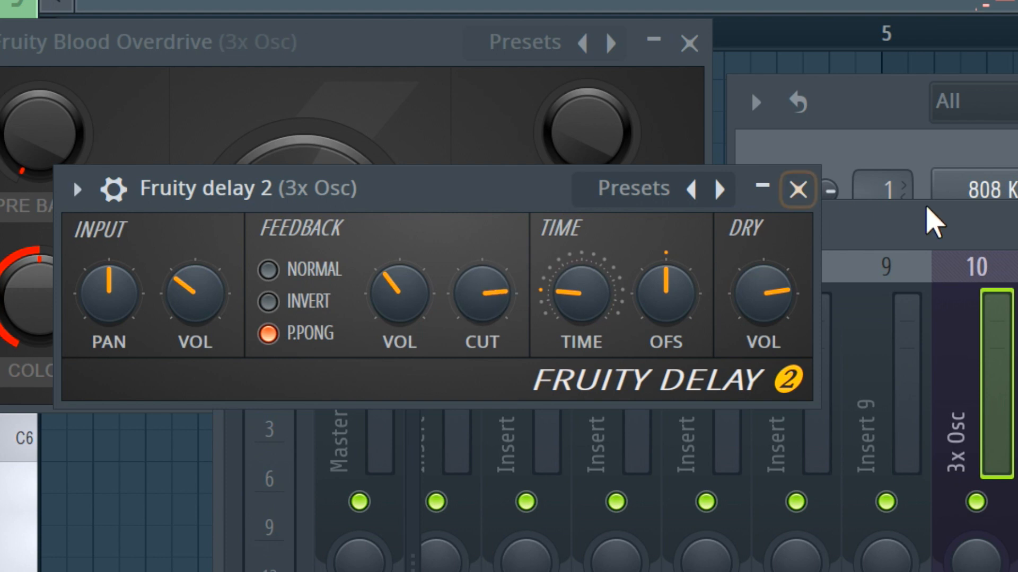
click(797, 188)
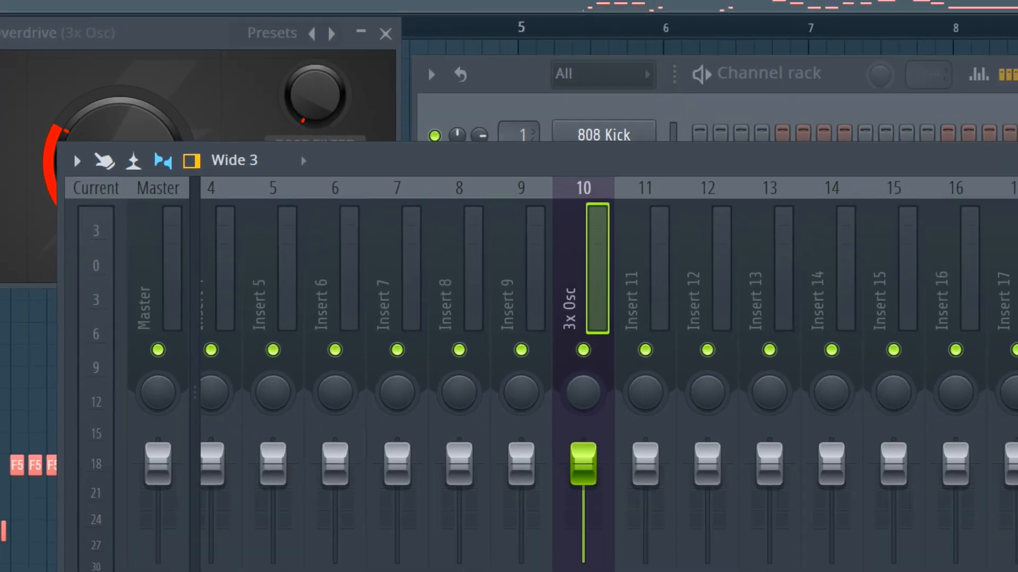
Step: Load Fruity Compressor into the next slot and raise its ratio
click(787, 254)
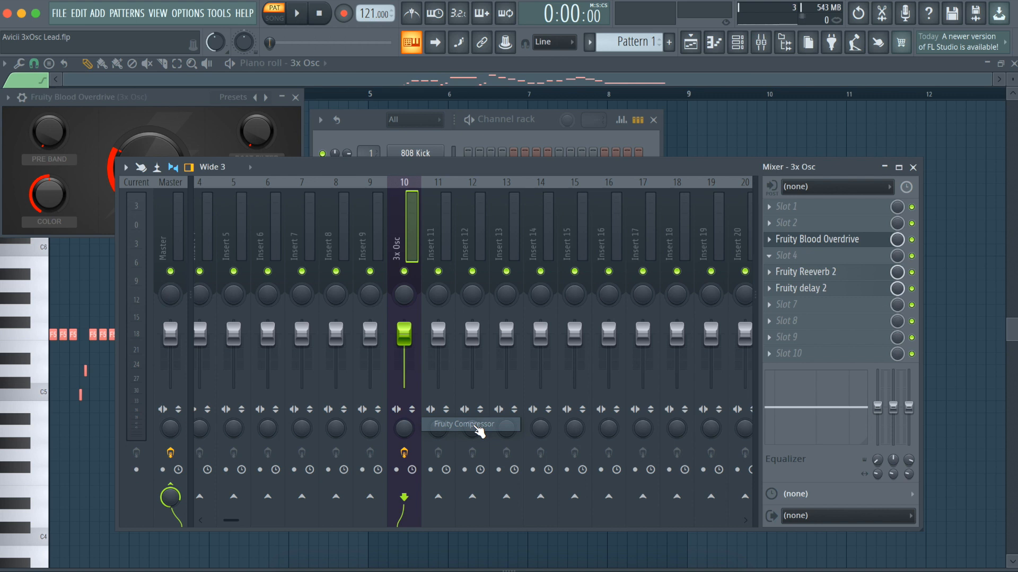
click(403, 428)
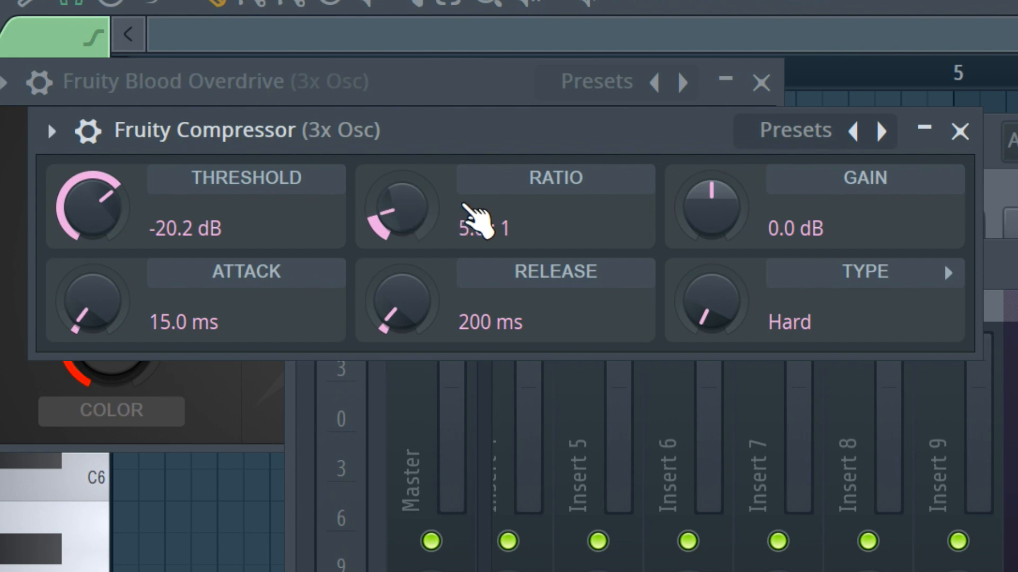
drag(708, 208, 707, 175)
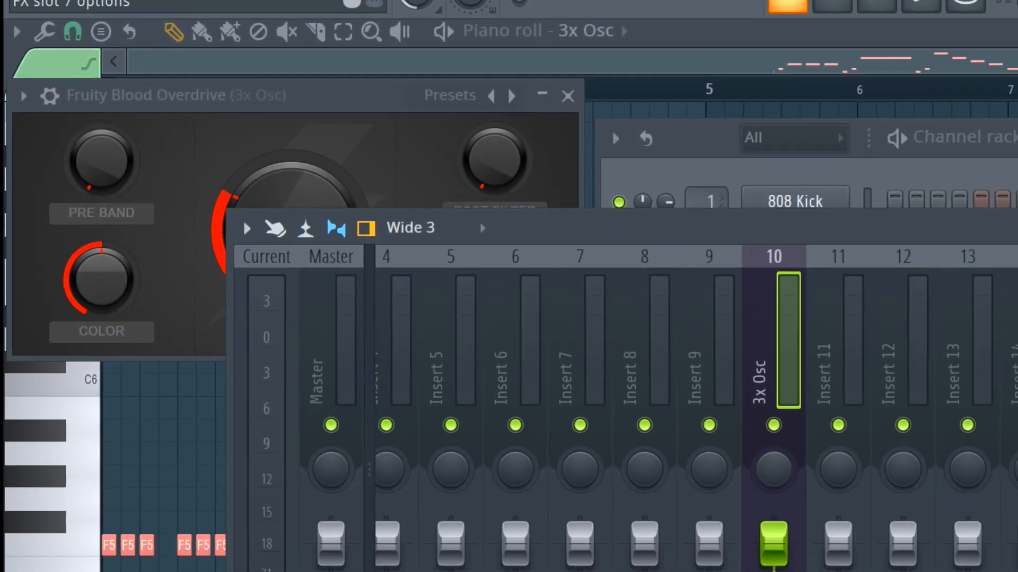
Step: Load Fruity parametric EQ 2 and drag band 1 into a low cut around 200 Hz
right_click(817, 239)
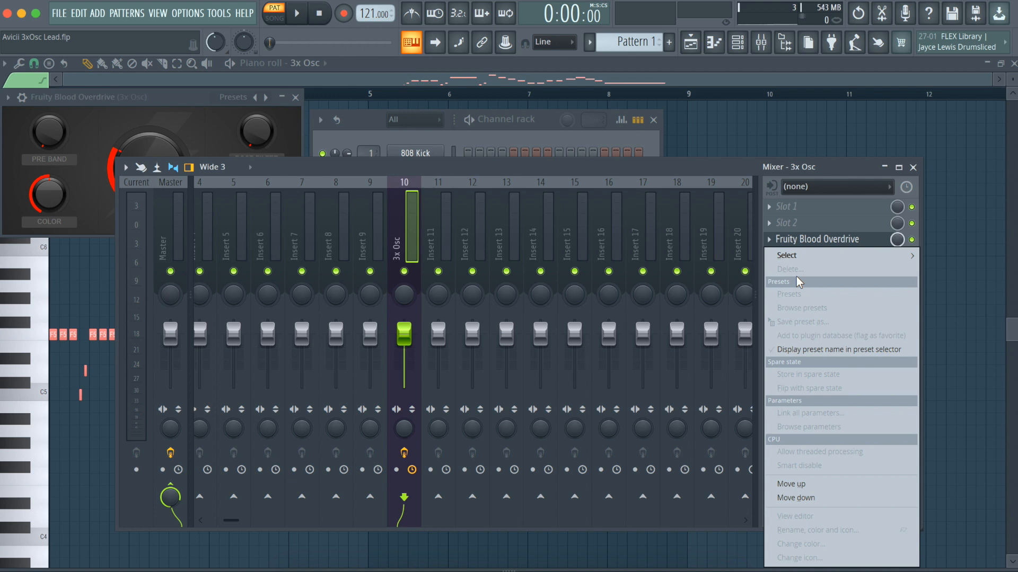
click(787, 255)
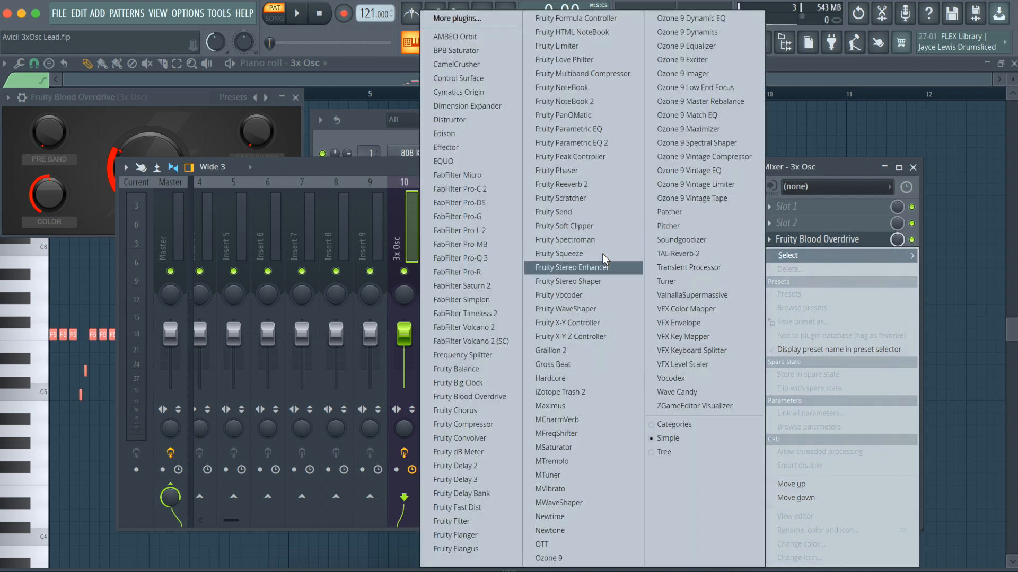
click(571, 142)
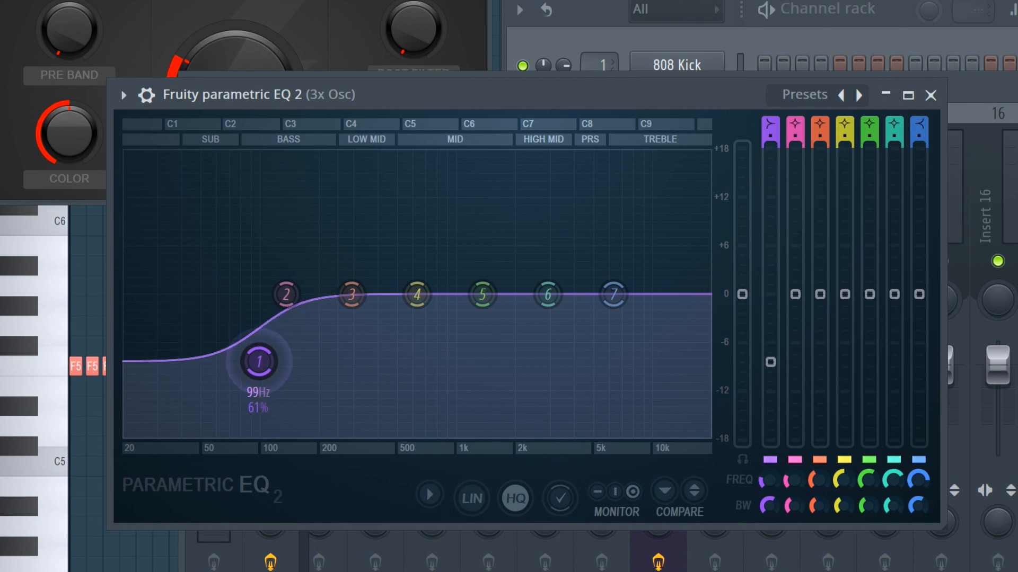
drag(257, 361, 351, 440)
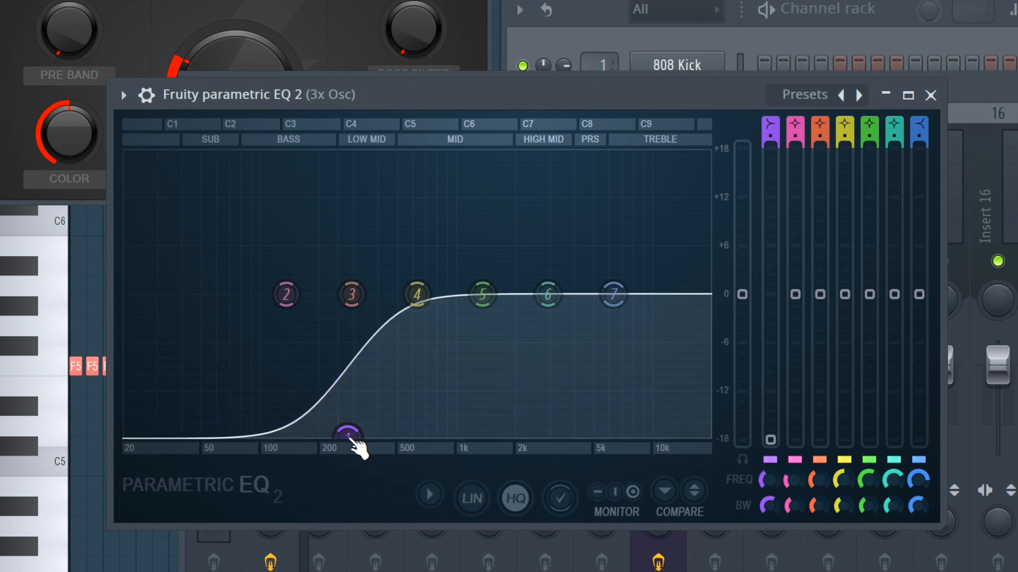